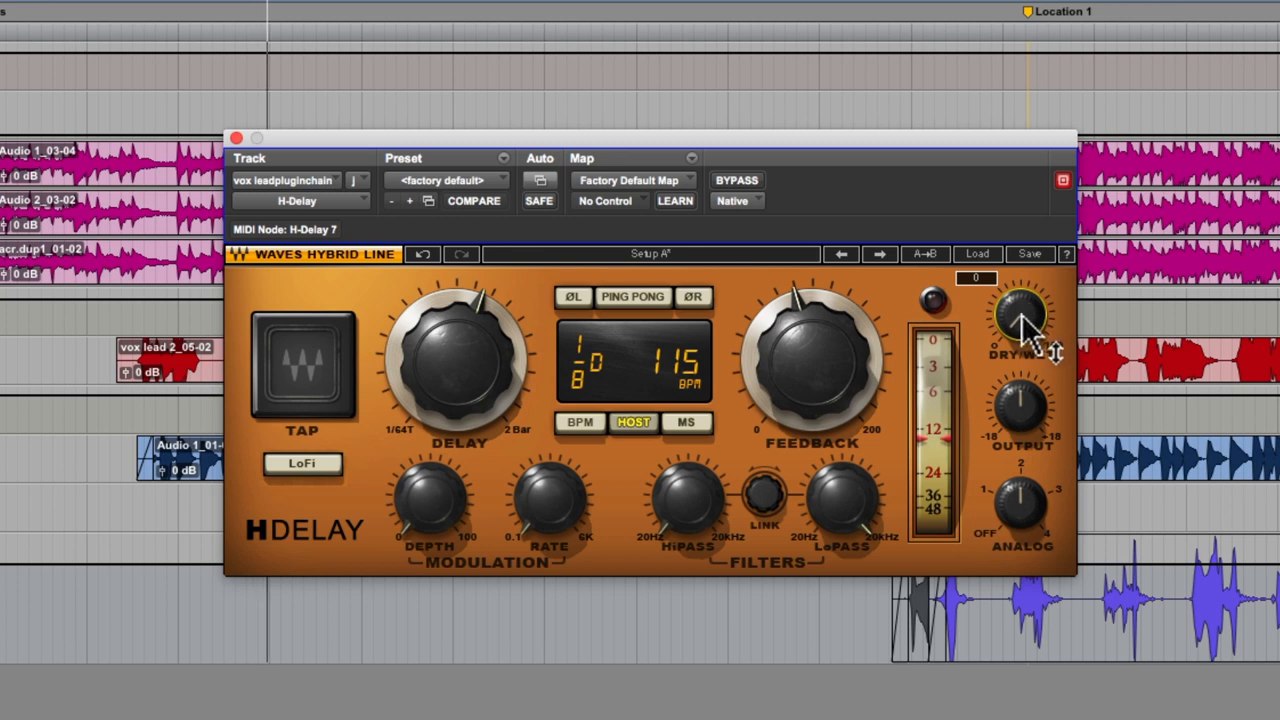
Turn the H-Delay DRY/WET knob up from fully dry to a wetter mix
left_click_drag(1020, 320, 1025, 310)
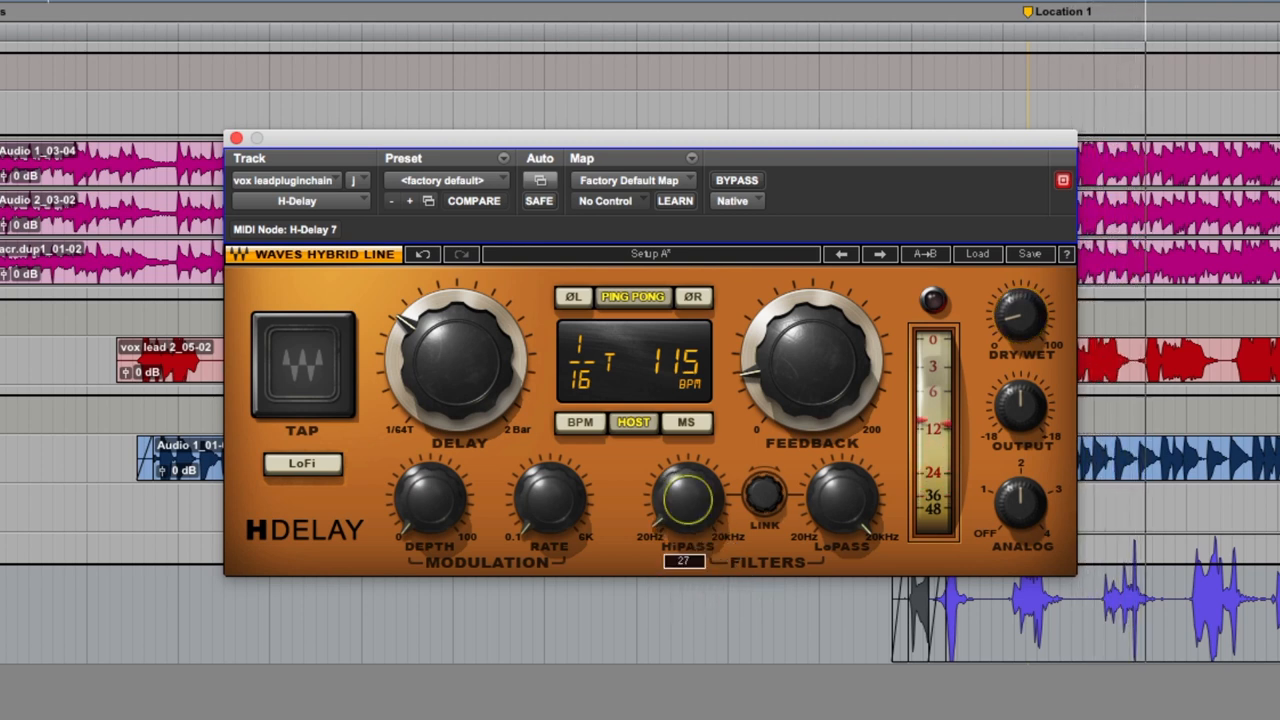
Raise the HiPASS filter to about 597 Hz and lower the LoPASS to about 2.84 kHz
left_click_drag(685, 500, 685, 460)
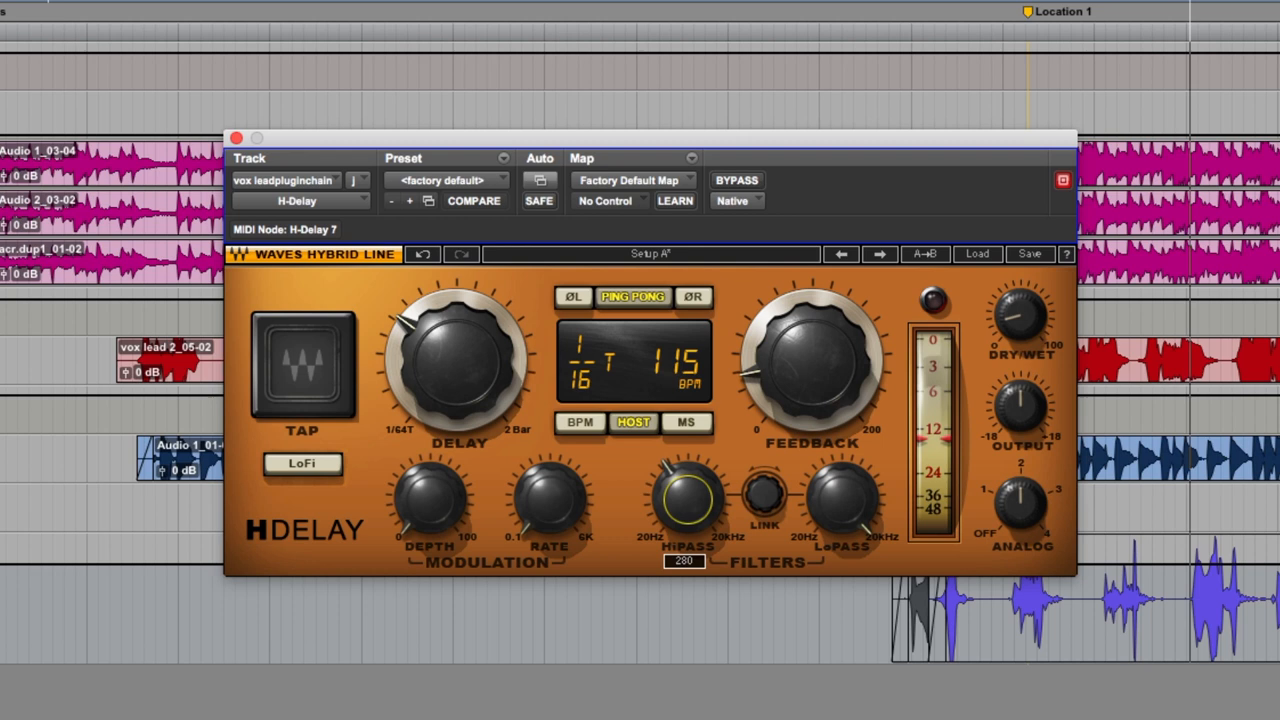
left_click_drag(685, 500, 700, 475)
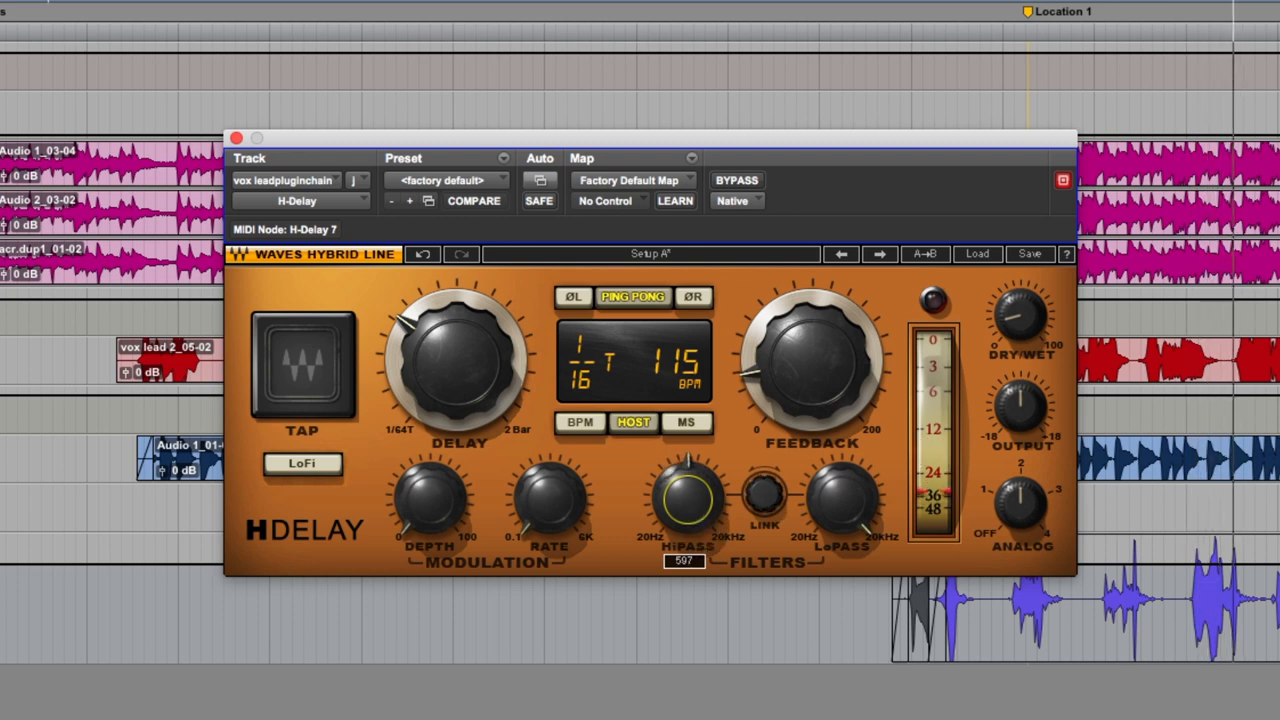
left_click_drag(685, 495, 685, 460)
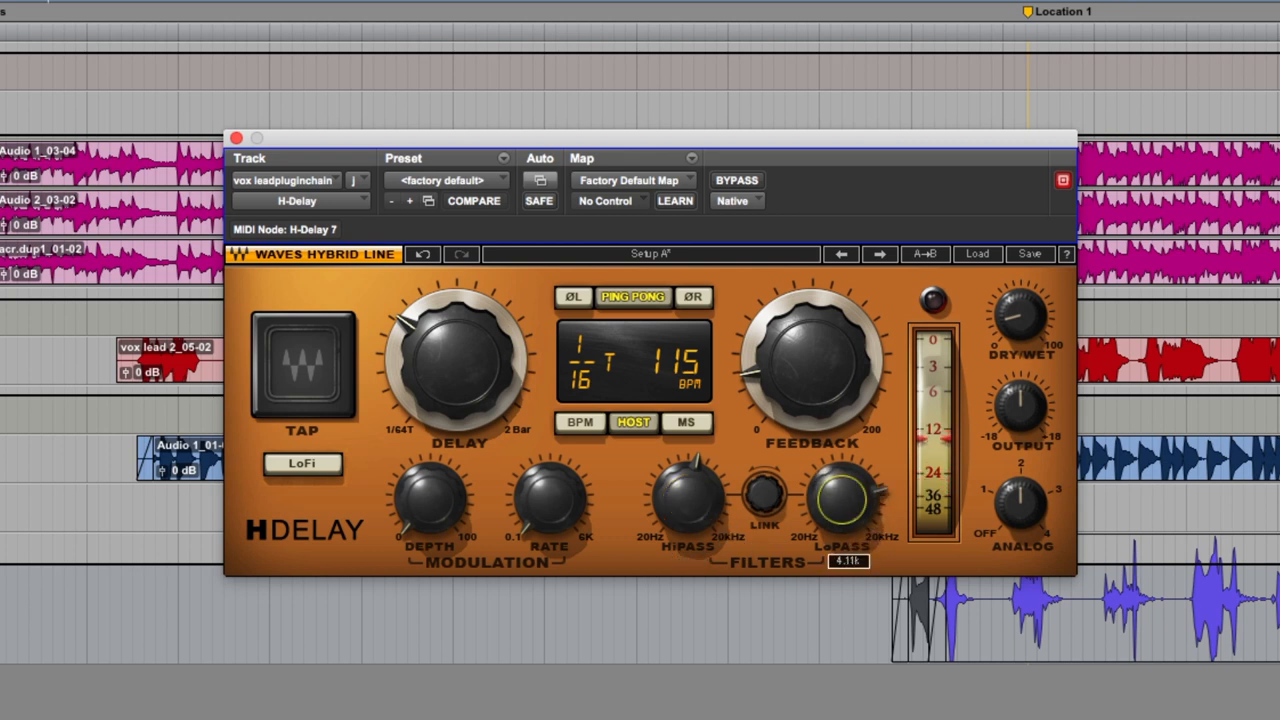
left_click_drag(843, 497, 835, 510)
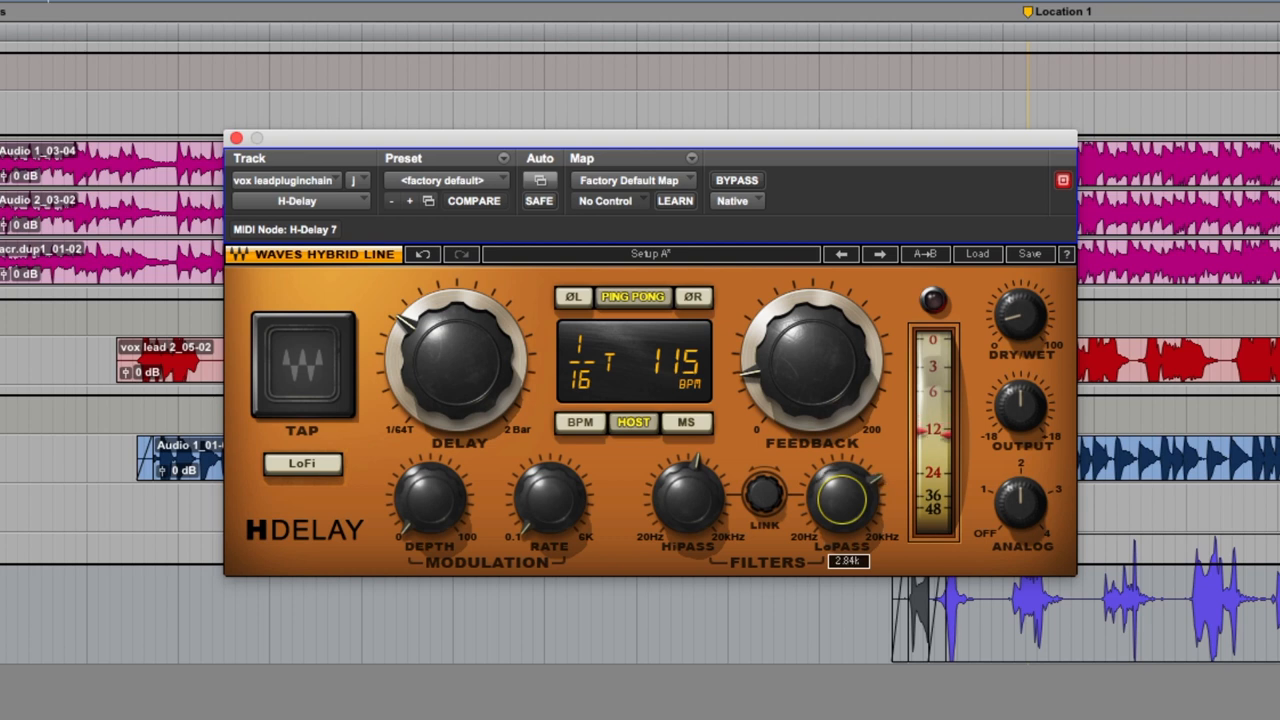
left_click_drag(845, 497, 848, 488)
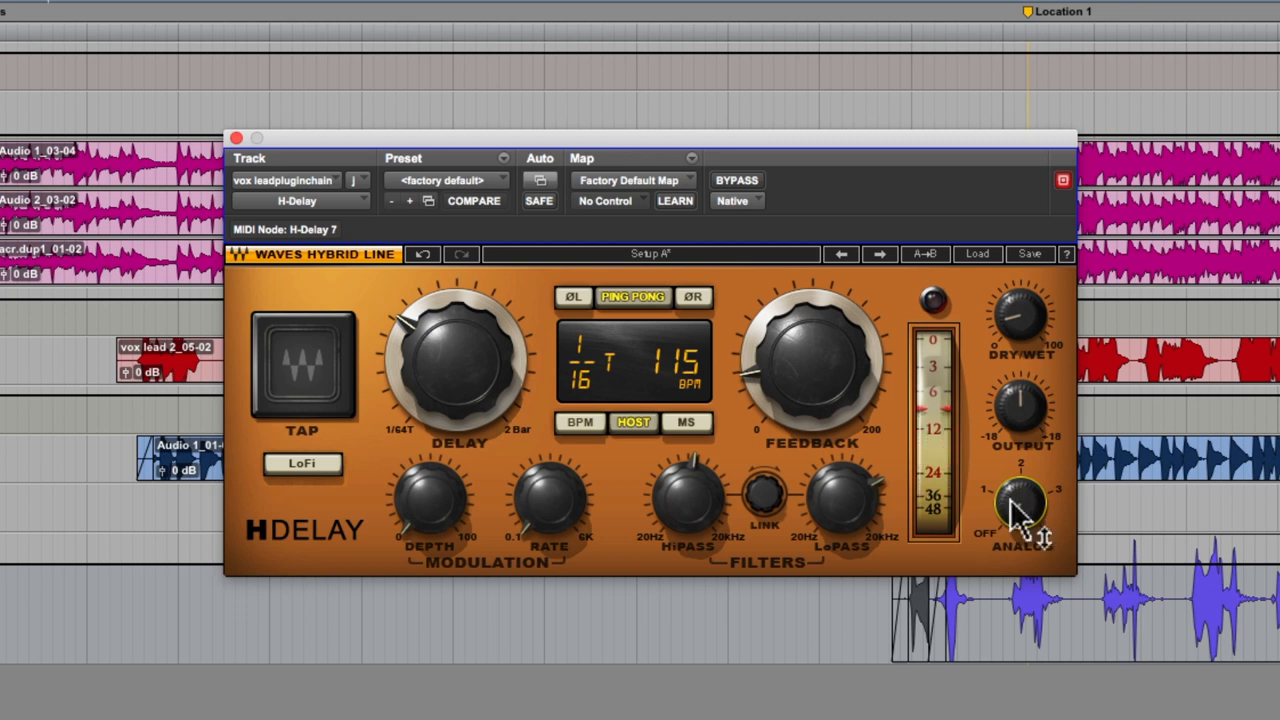
Switch the ANALOG knob to OFF and bypass the H-Delay plugin
left_click_drag(1020, 505, 1020, 480)
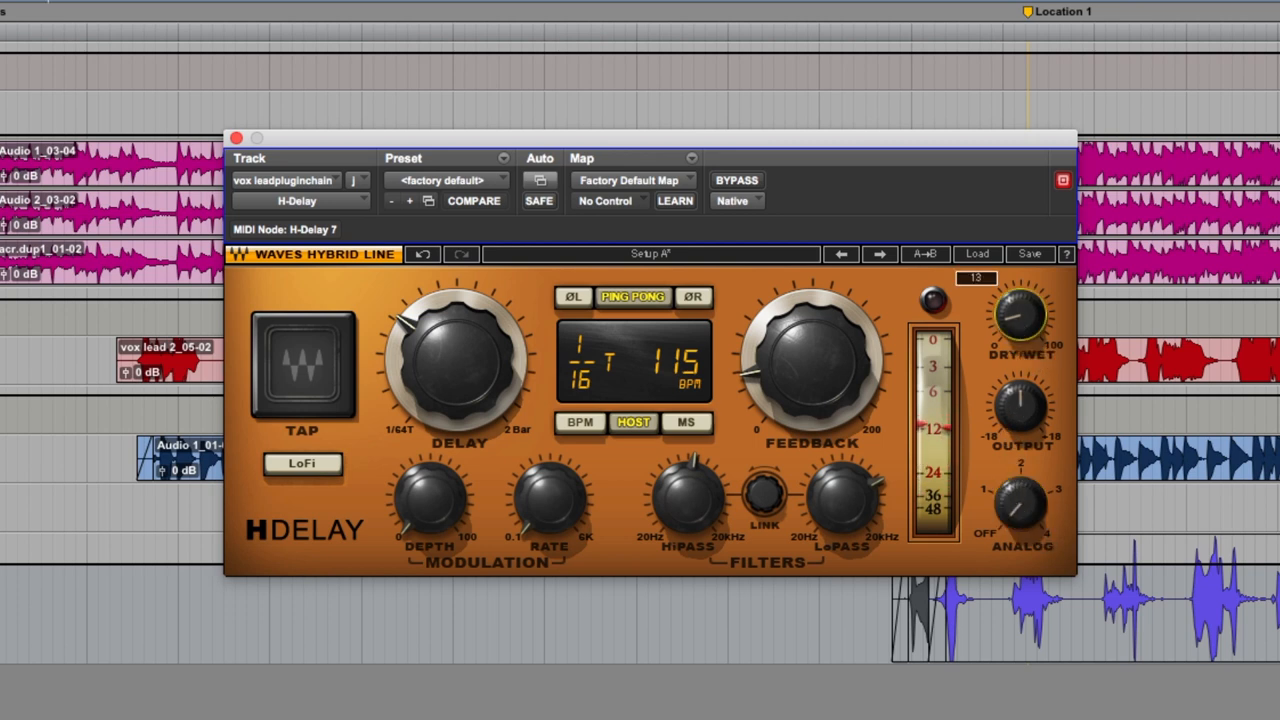
left_click(737, 180)
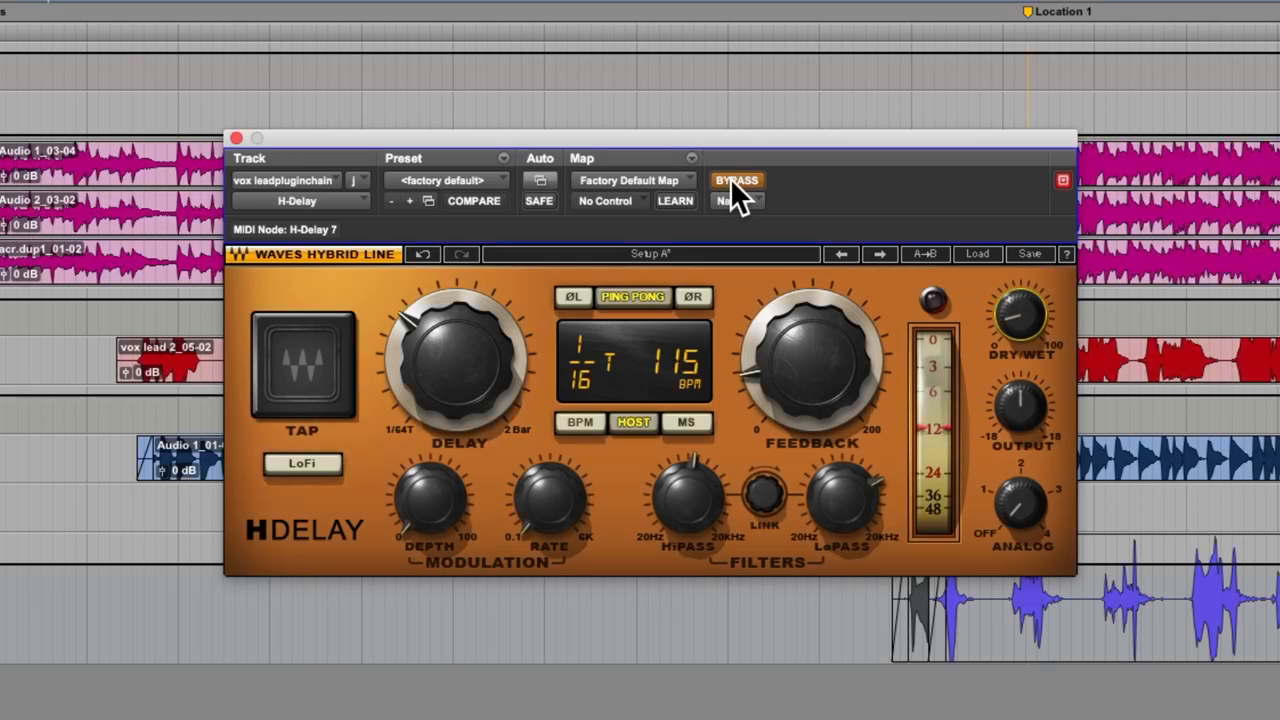
Disengage BYPASS on the H-Delay and turn on LoFi mode
left_click(737, 180)
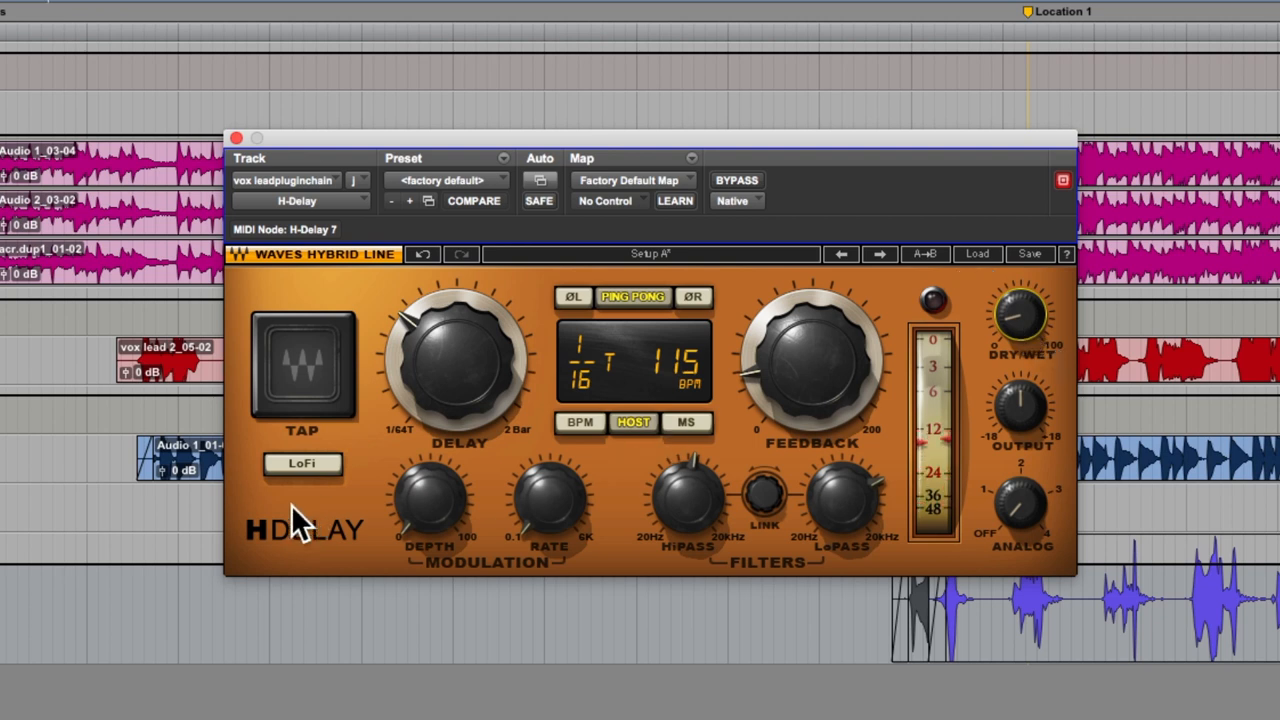
left_click(302, 463)
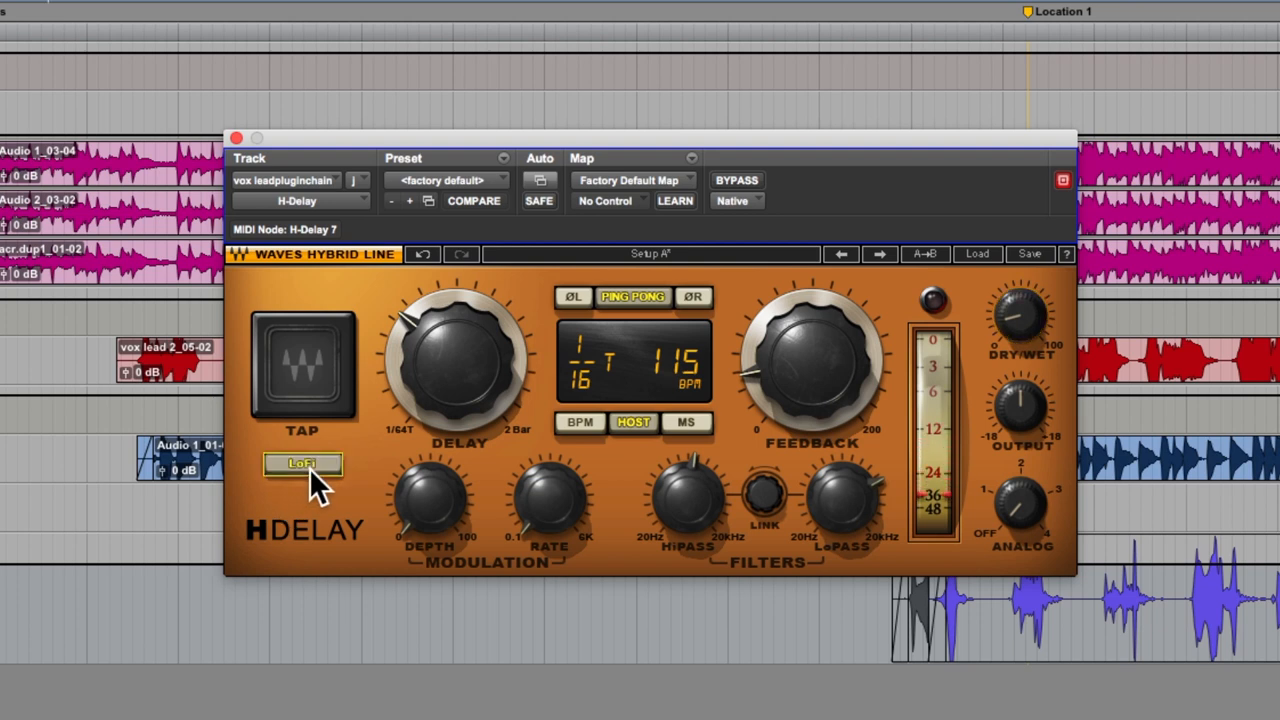